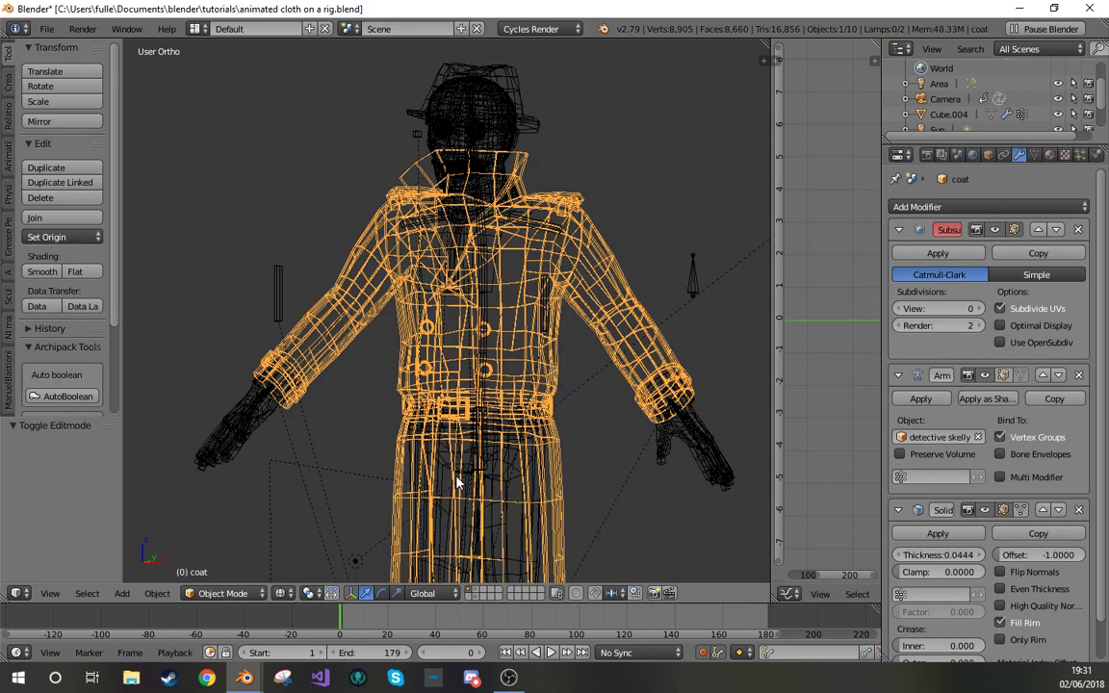
mouse_move(574, 497)
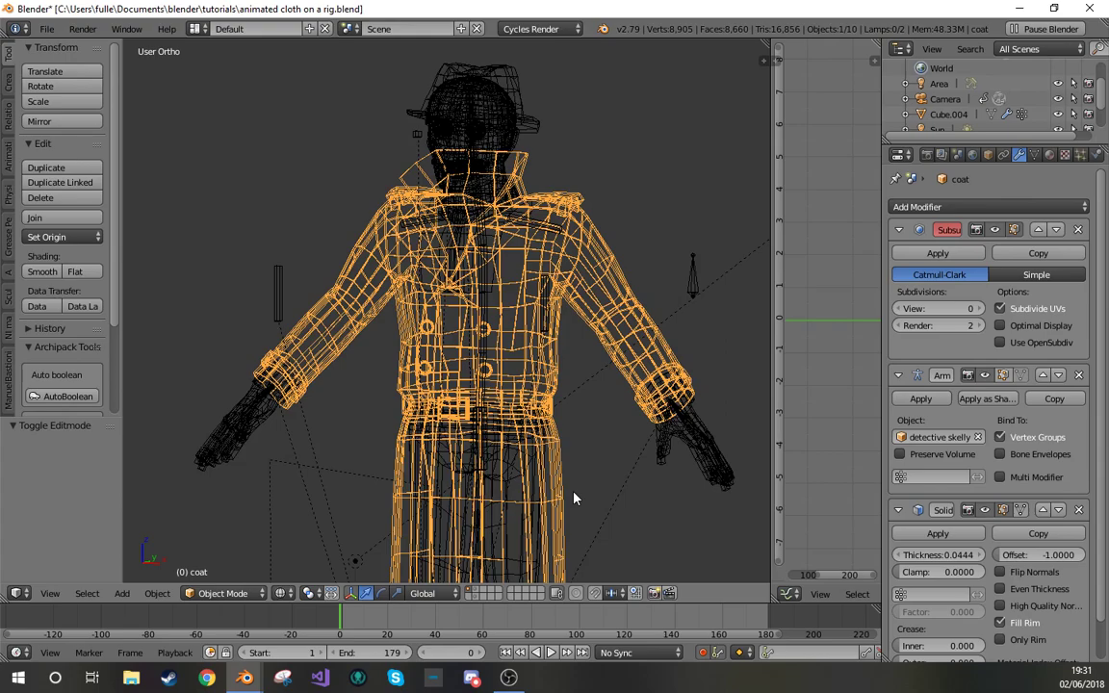
mouse_move(627, 451)
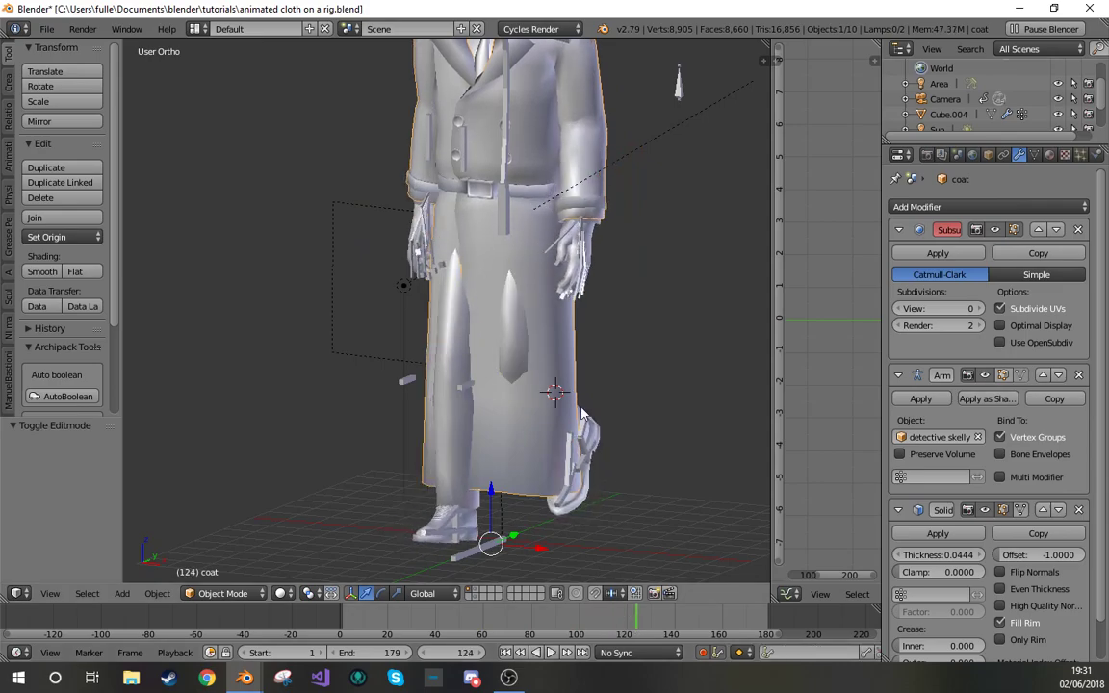
- Play the timeline so the solid-shaded coat moves with the walking character
left_click(395, 615)
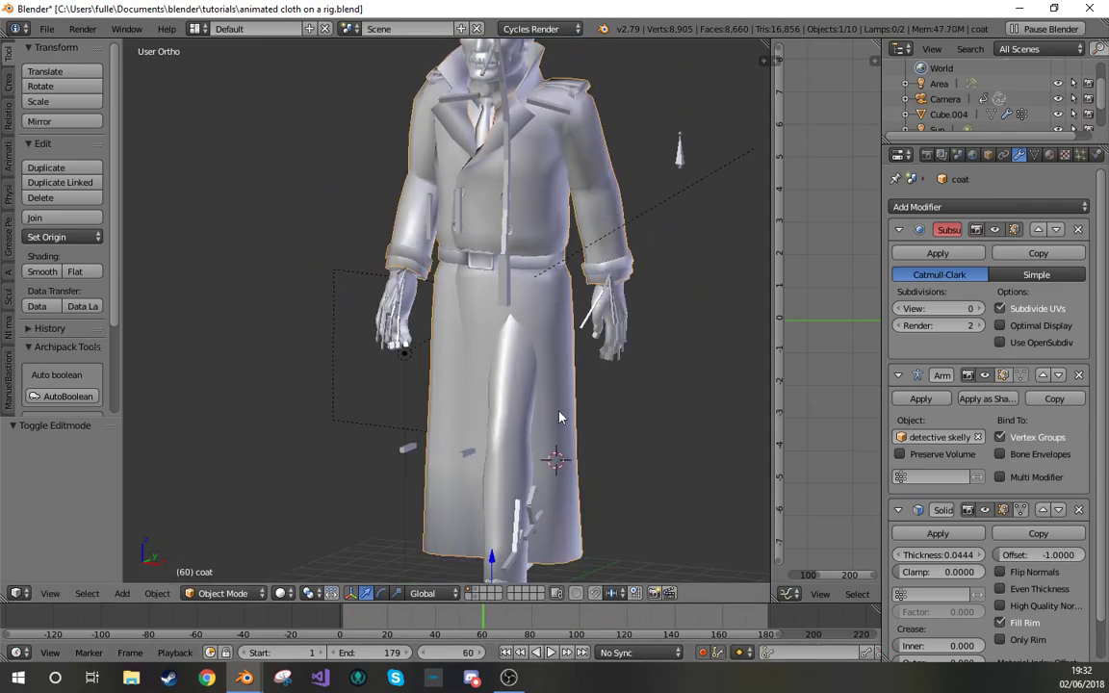
- Inspect the DKKarea belt weights in Weight Paint, then return to Object Mode with vertex groups listed
key("Tab")
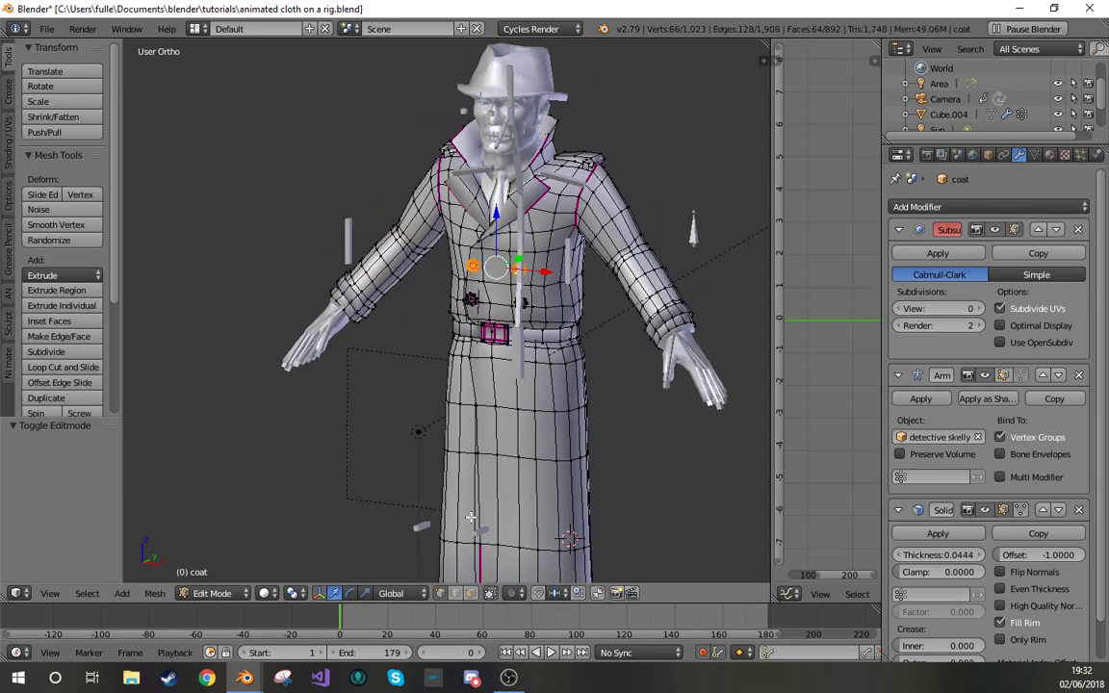
left_click(216, 594)
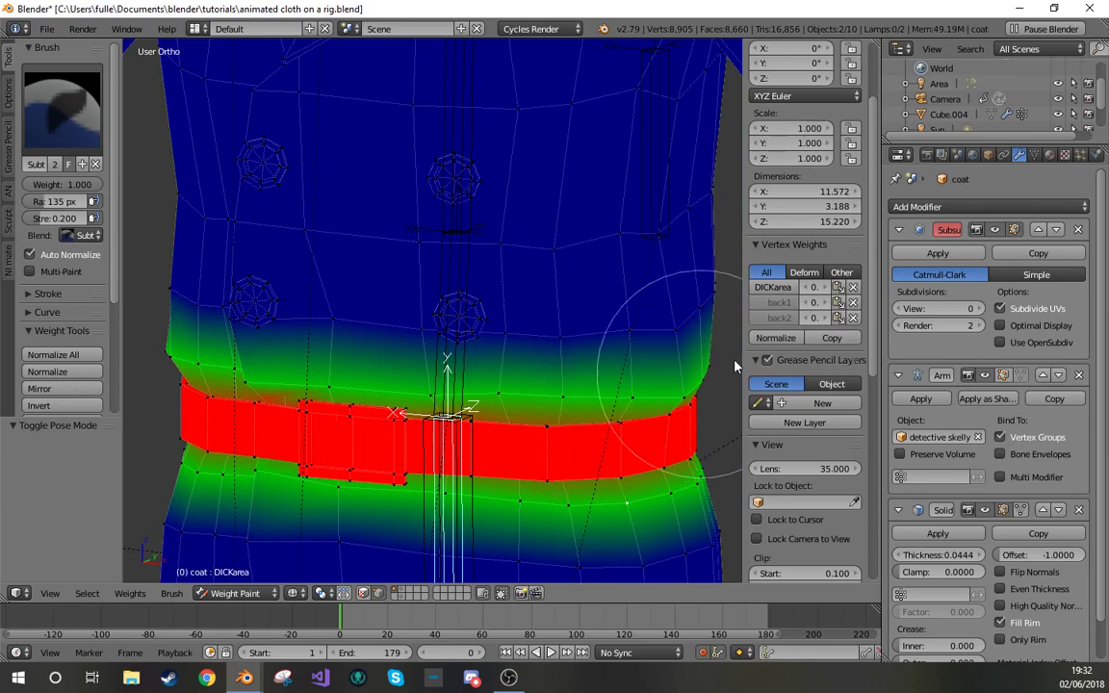
mouse_move(751, 312)
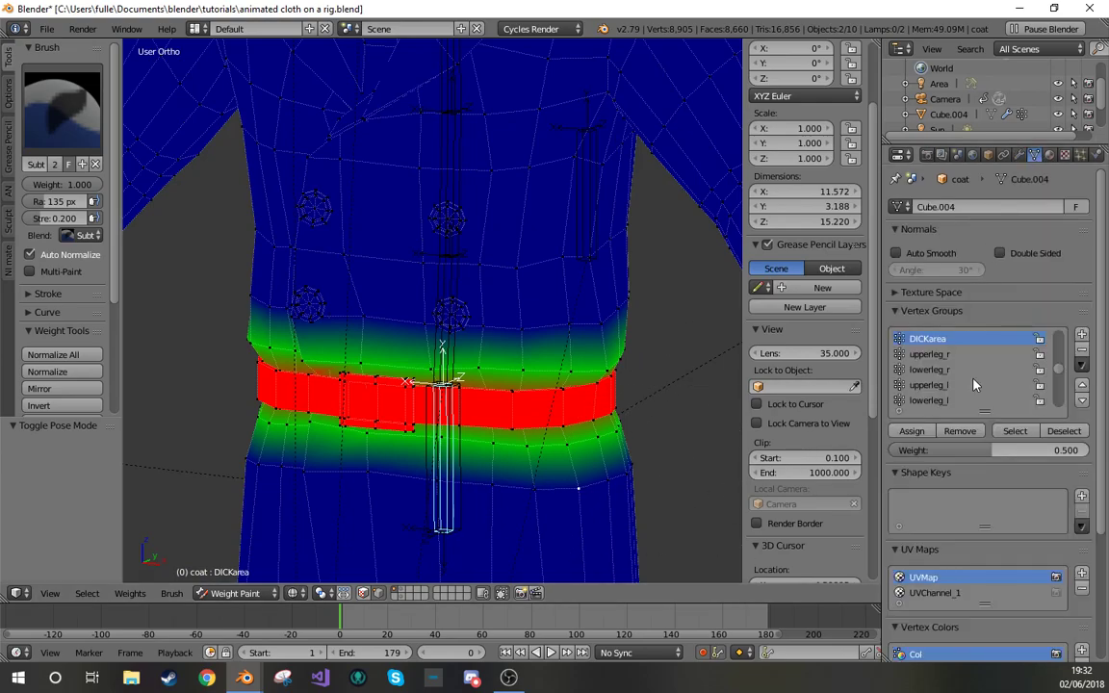
left_click(227, 593)
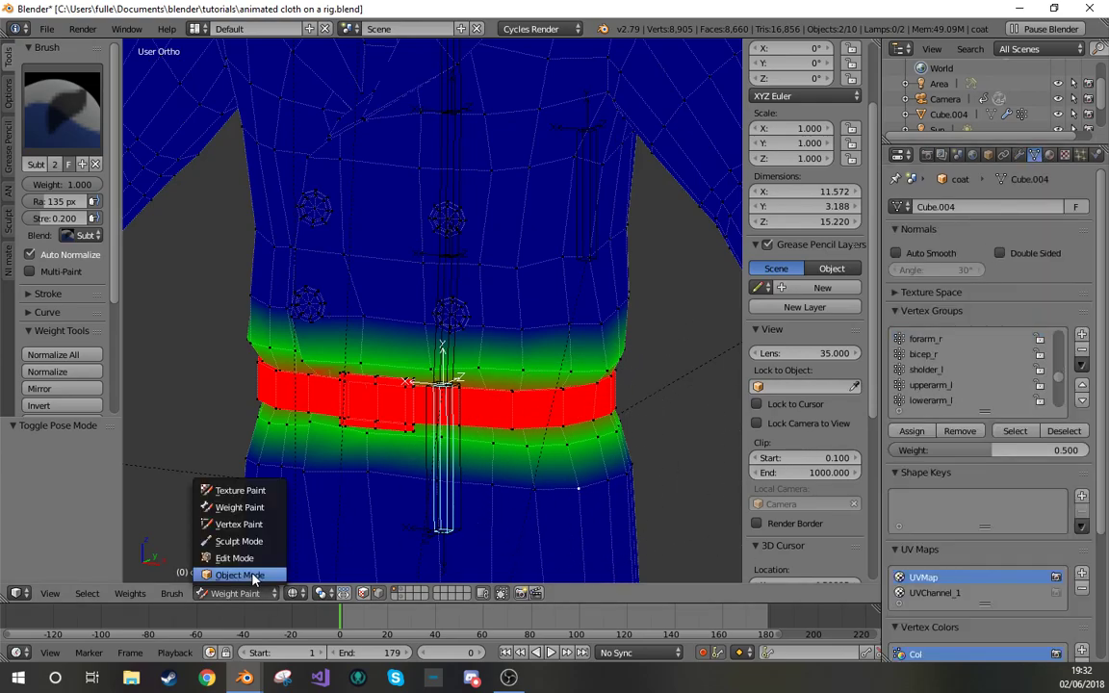
left_click(238, 574)
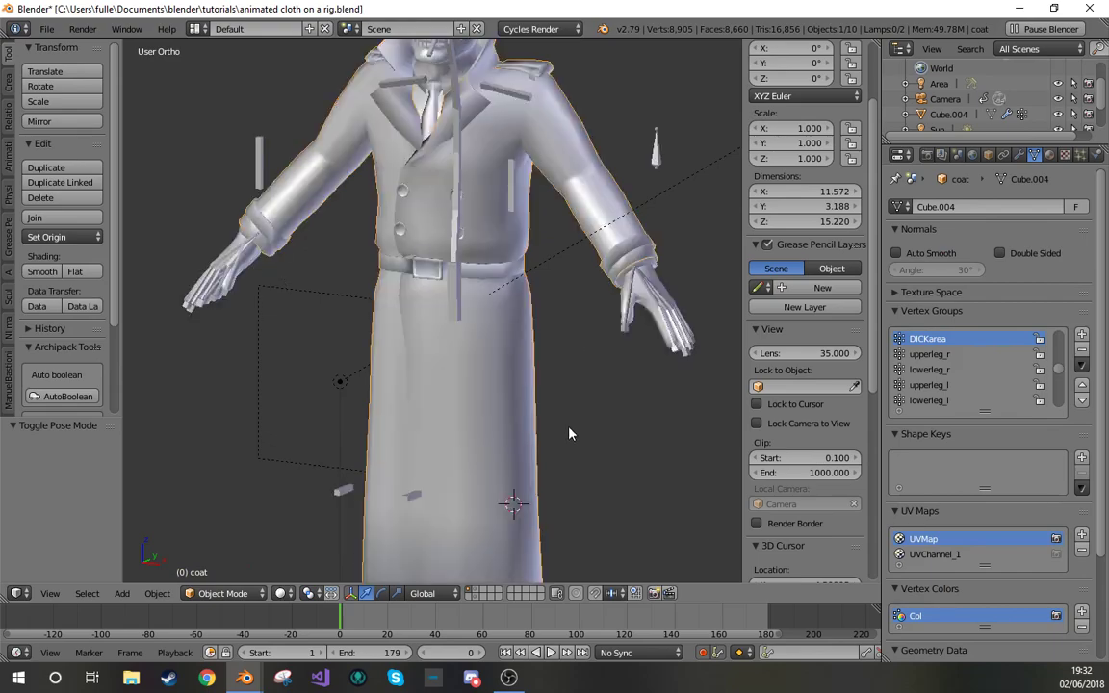
mouse_move(566, 435)
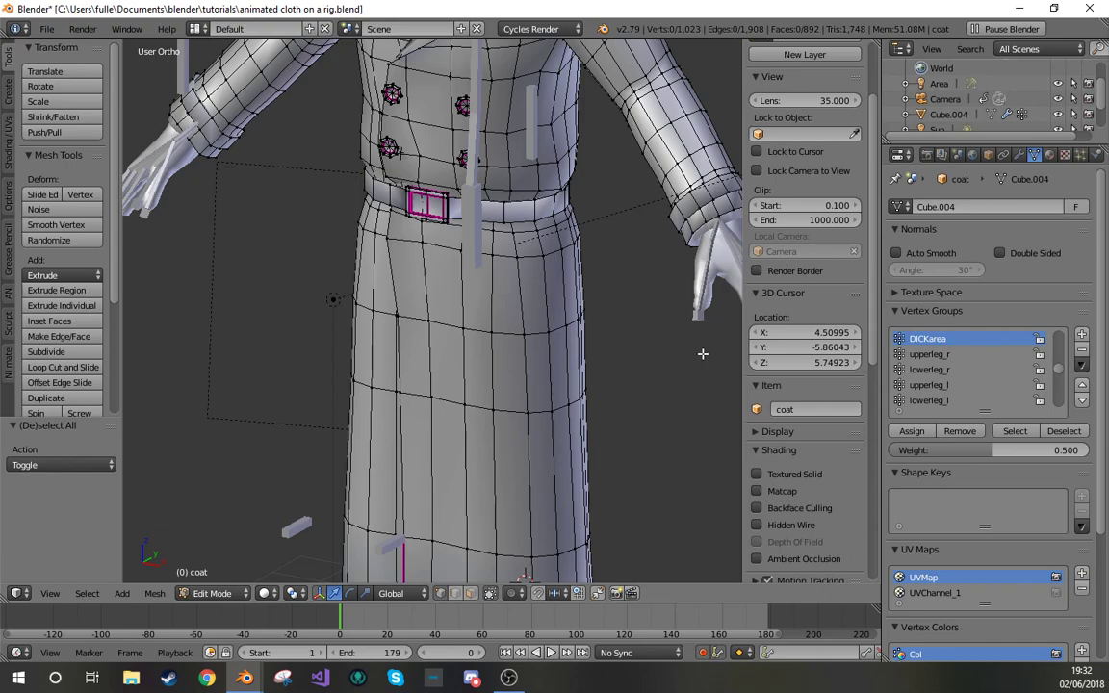
mouse_move(593, 320)
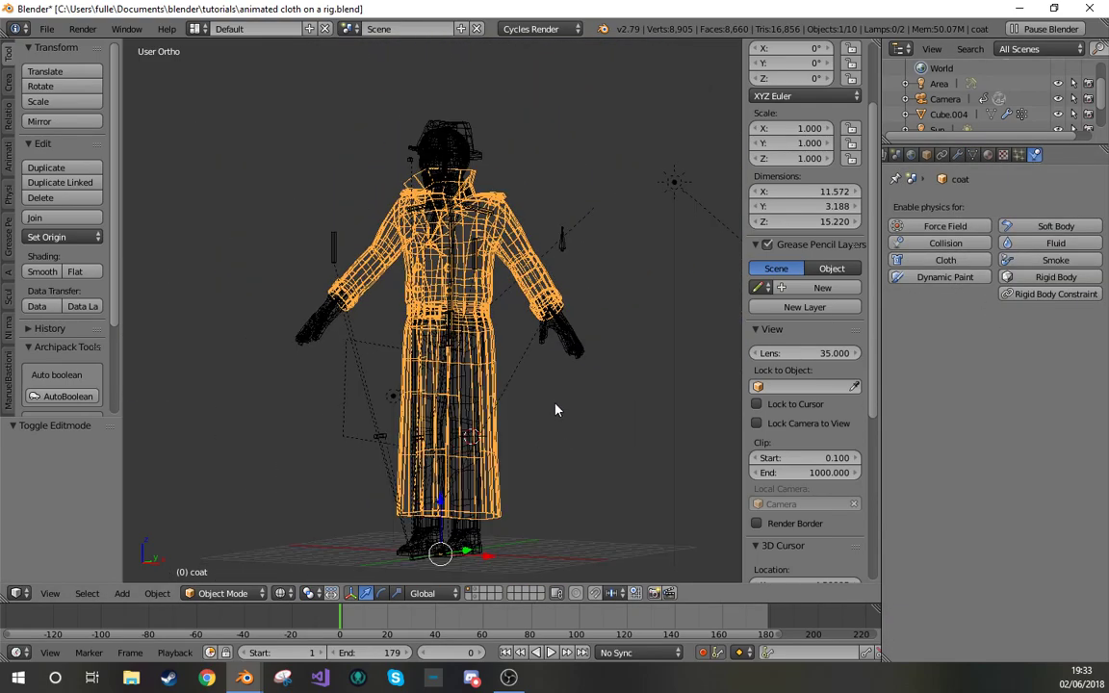
- Enable Cloth physics on the coat and play the simulation so it sags and collapses
left_click(927, 258)
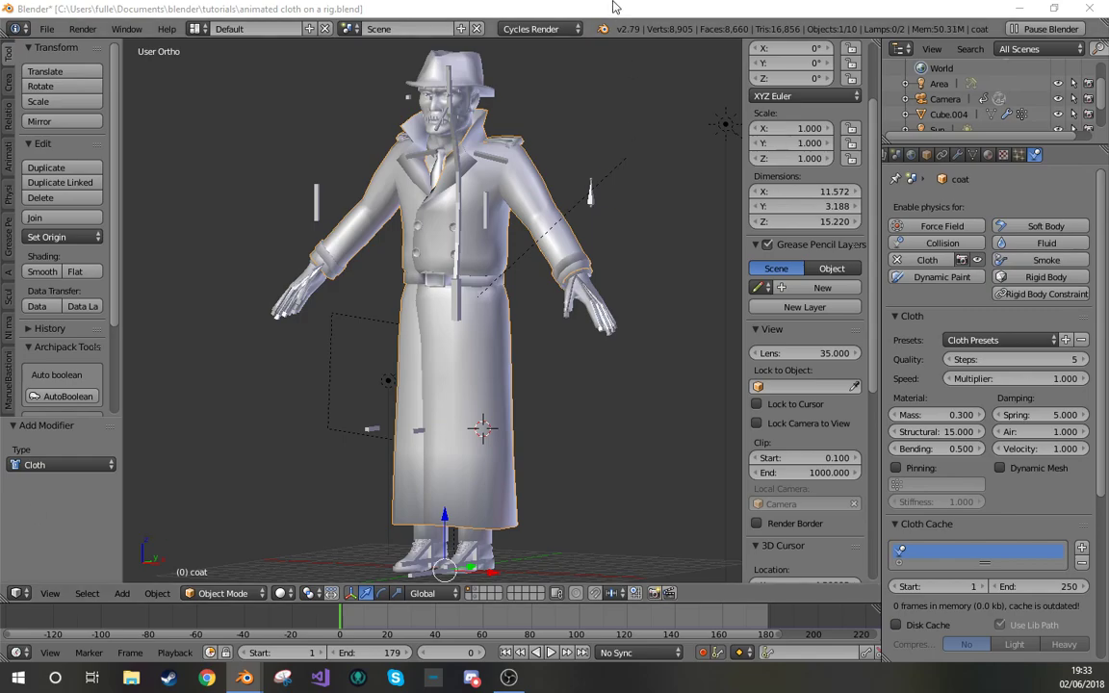
scroll("down", 3)
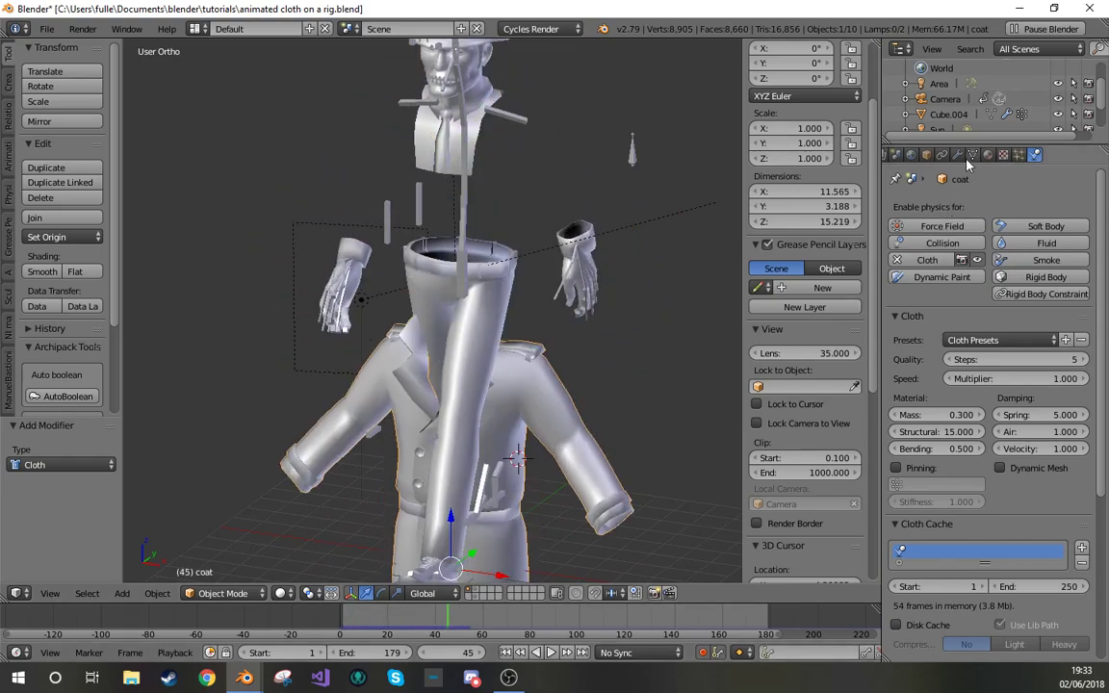
- Stop playback at frame 0 and show the coat's modifier stack ending with Cloth
left_click(970, 154)
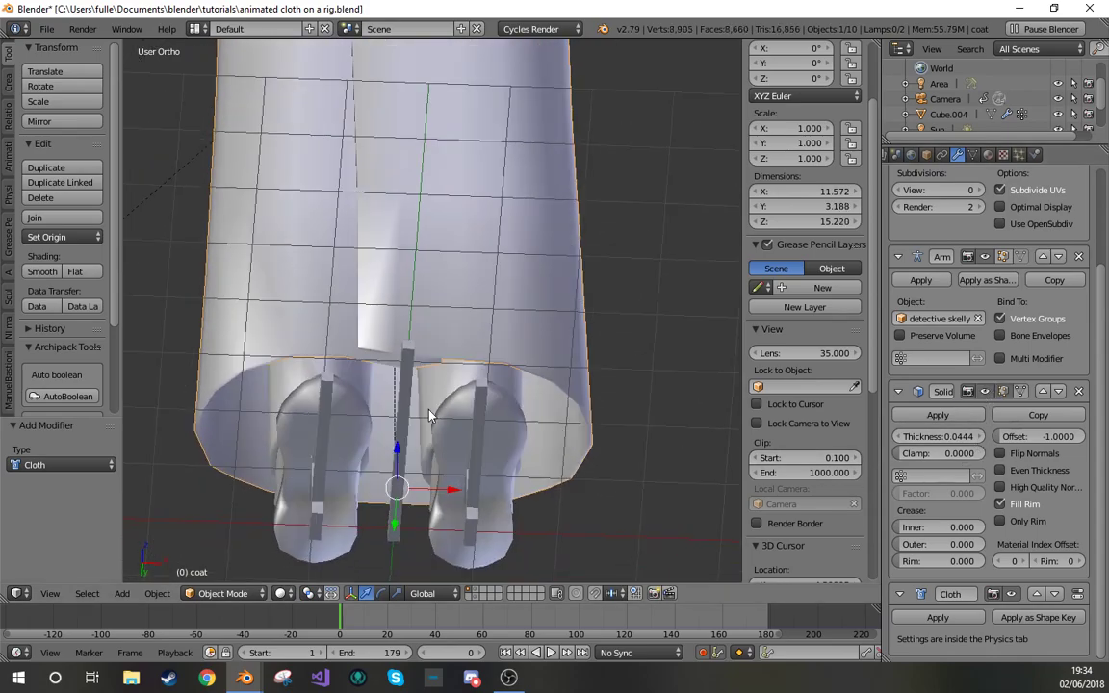
- Move the Cloth modifier up between Armature and Solidify, then edit the coat in wireframe
left_click(1001, 520)
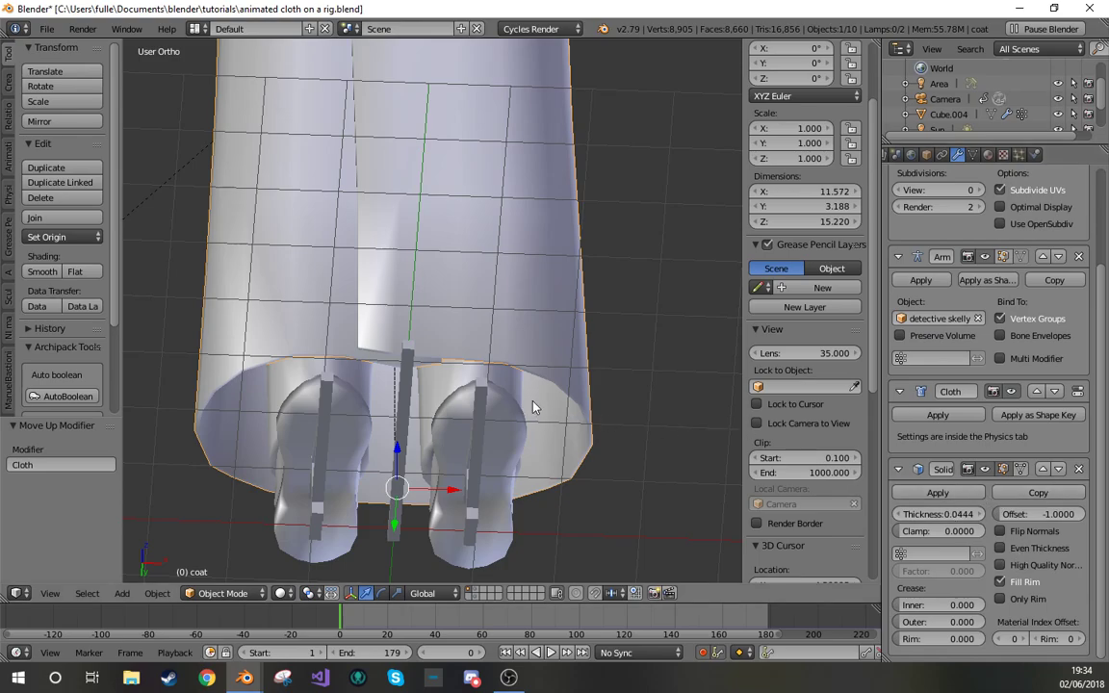
mouse_move(585, 382)
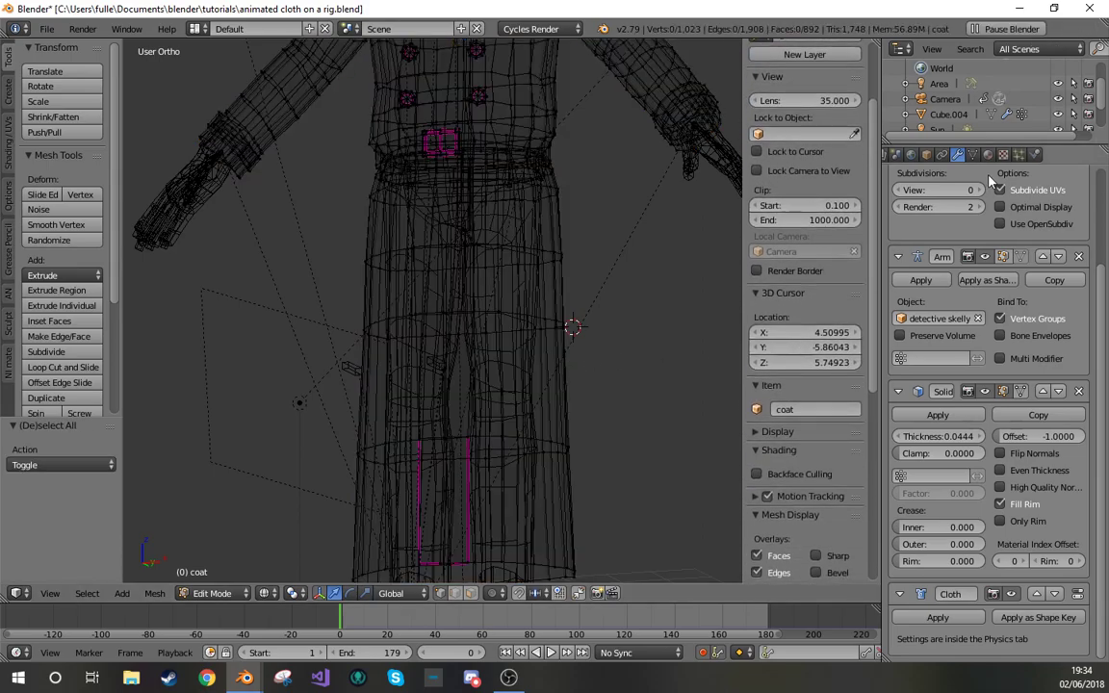
- Select the coat's upper-body pinning vertex group in Object Data properties
left_click(973, 154)
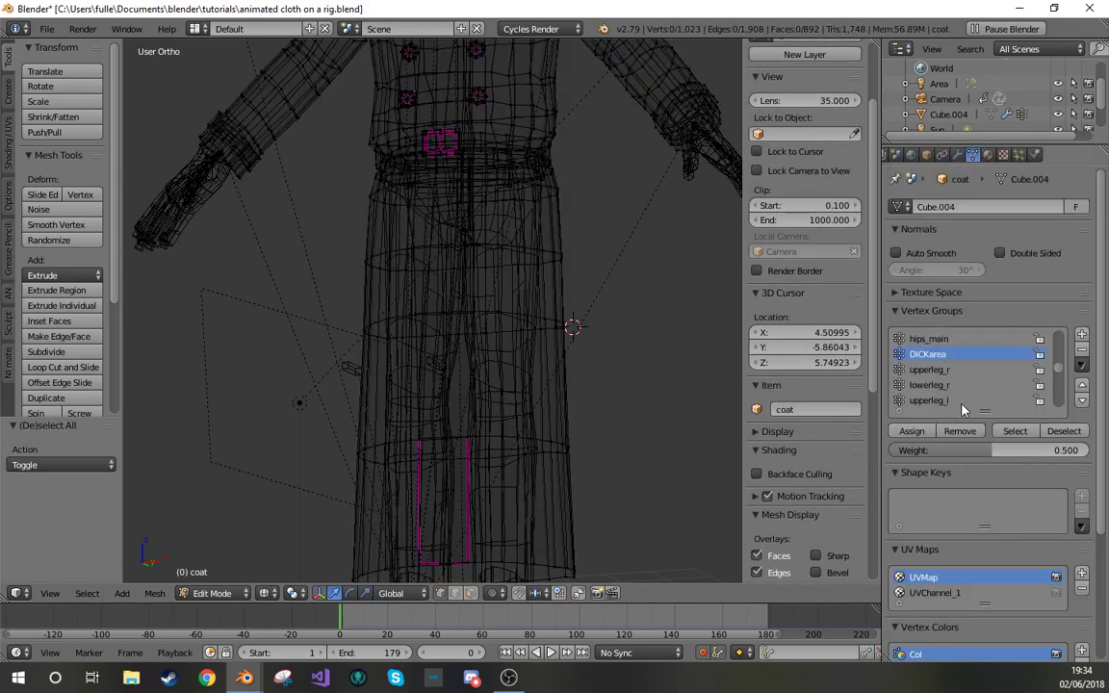
scroll("down", 3)
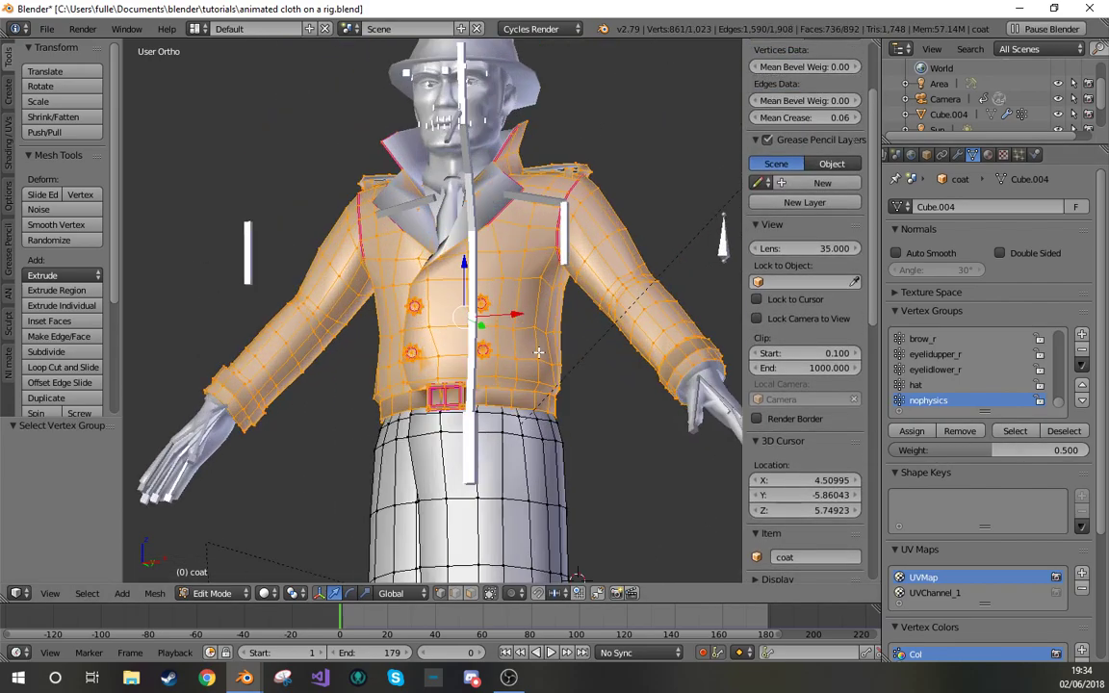
left_click(212, 593)
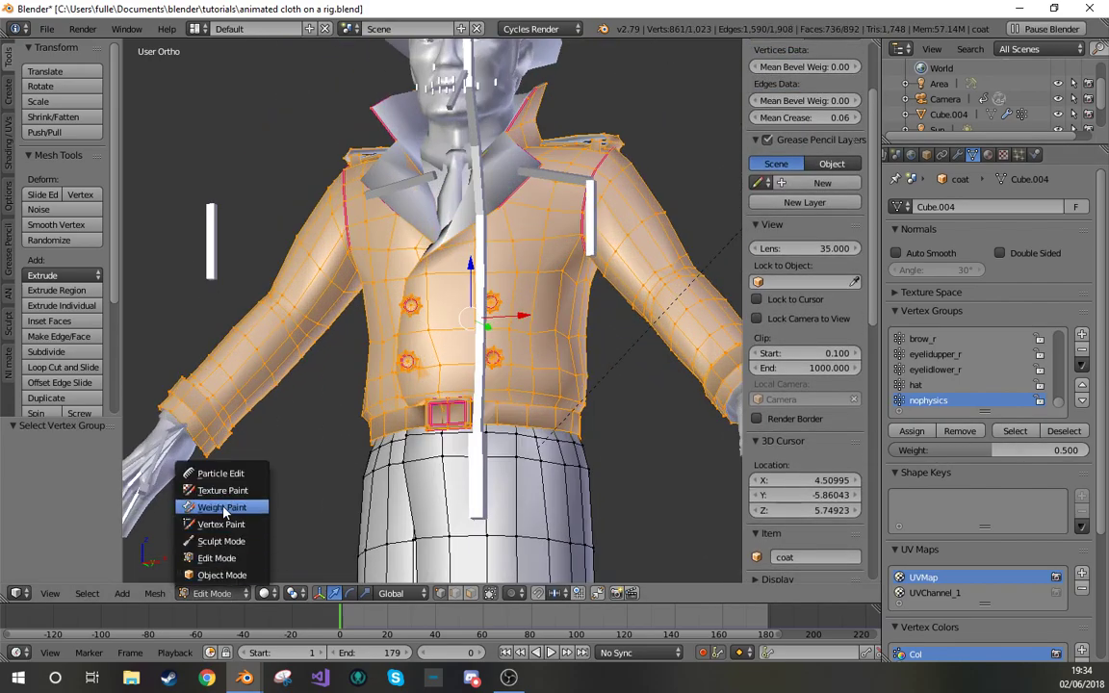
- Check the upper-body pin weights in Weight Paint, then return to Edit Mode with cloth physics shown
left_click(222, 506)
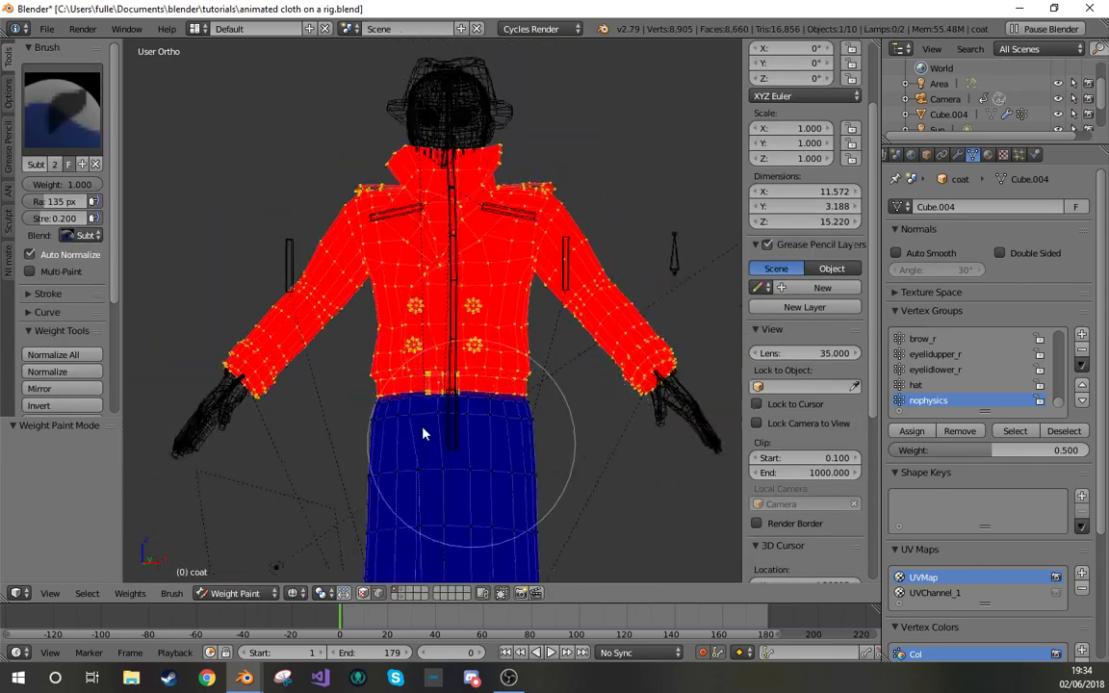
mouse_move(430, 277)
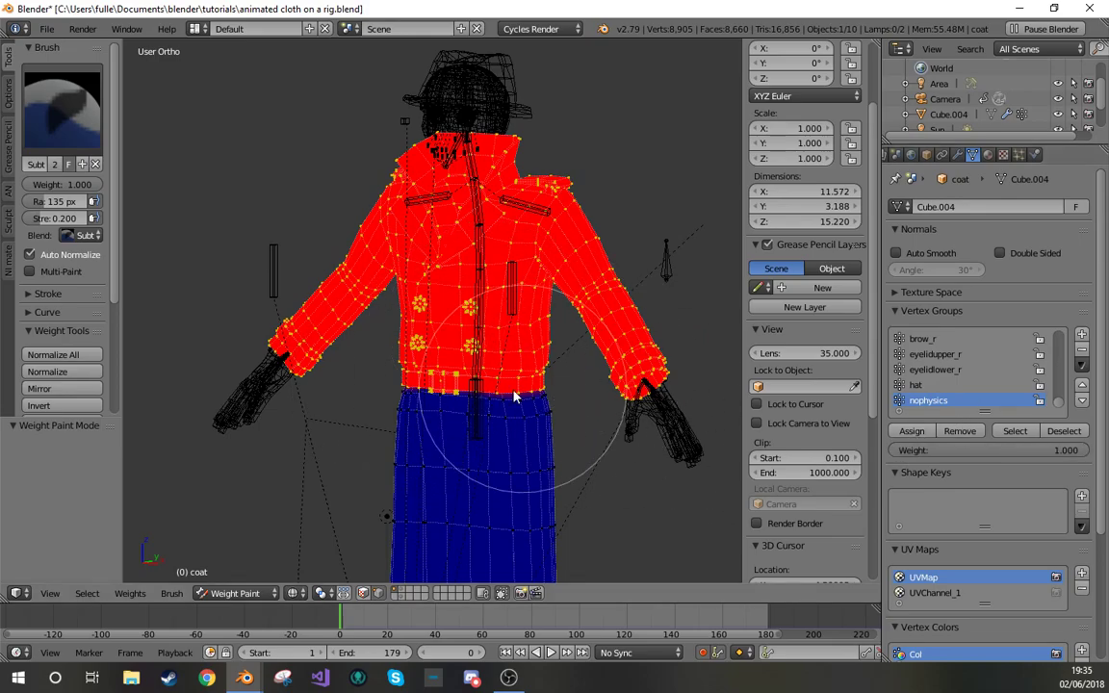
left_click(231, 593)
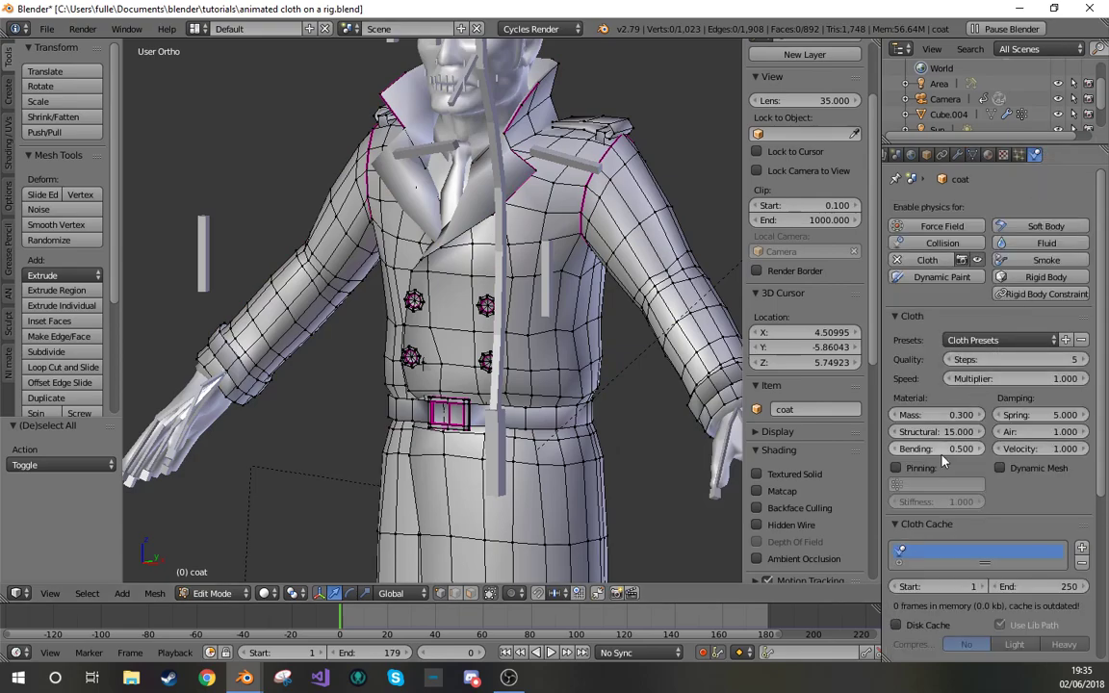
- Enable cloth Pinning with the mophysics group and play the simulation
left_click(897, 468)
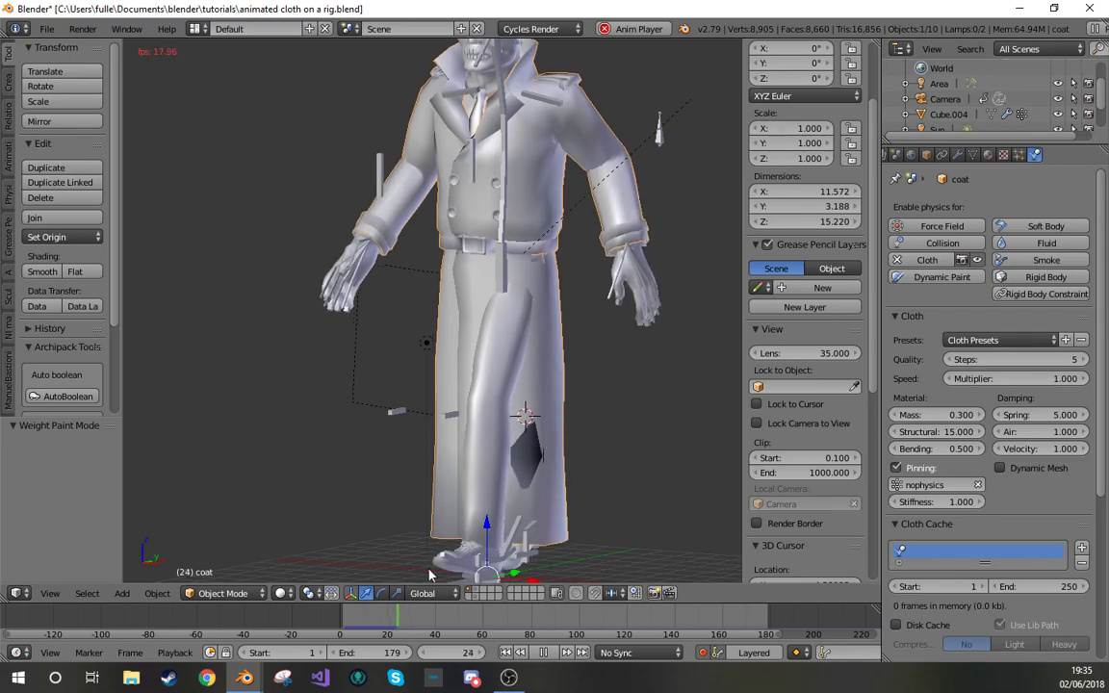
left_click(539, 653)
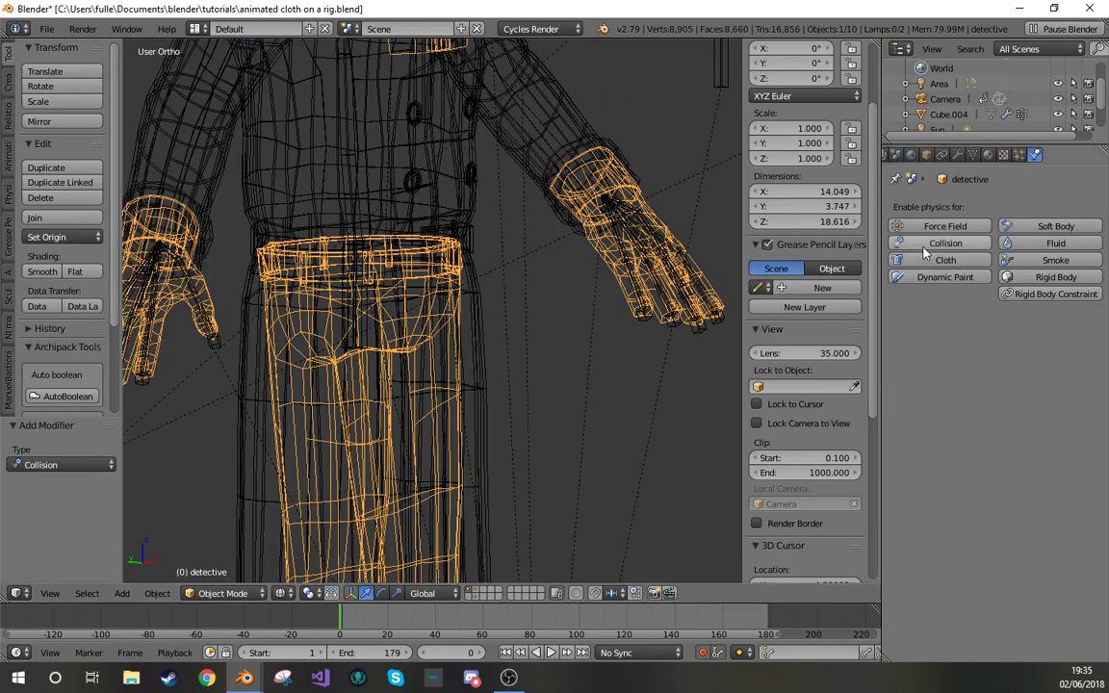
- Add Collision physics to the detective body and replay the coat simulation against it
left_click(944, 242)
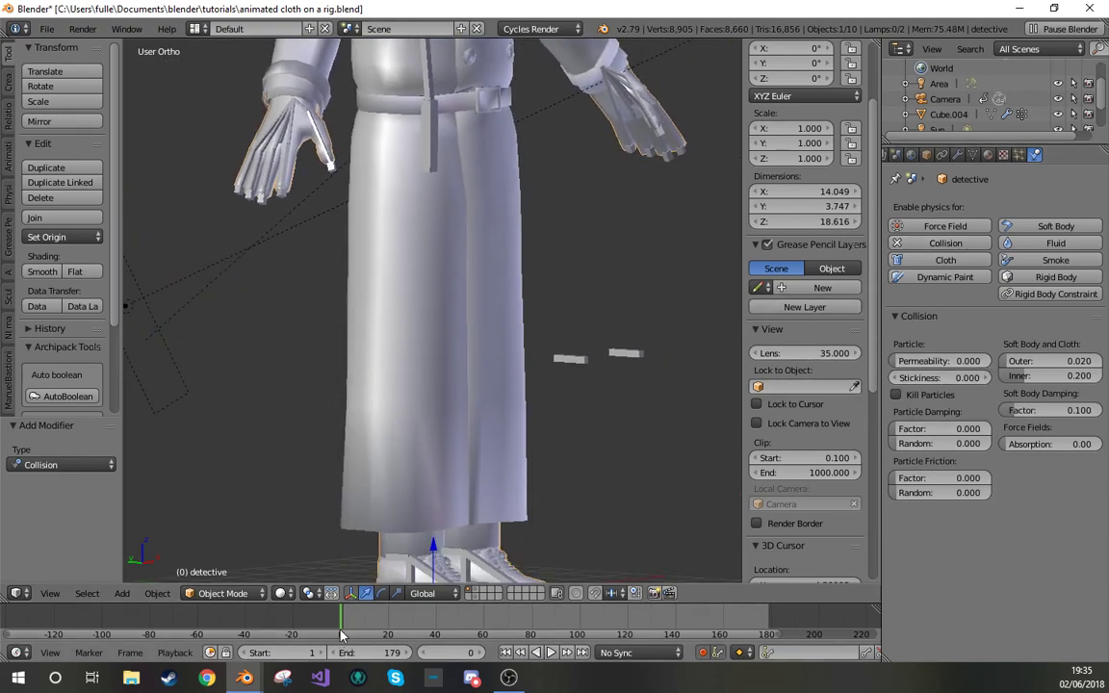
left_click(554, 651)
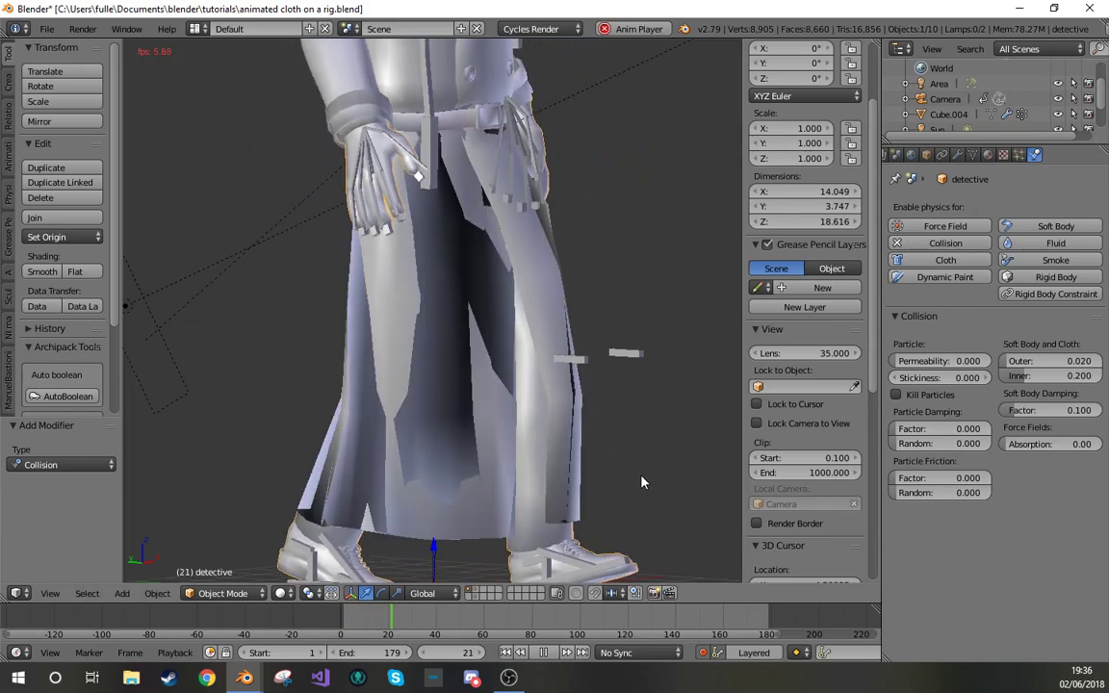
left_click(524, 653)
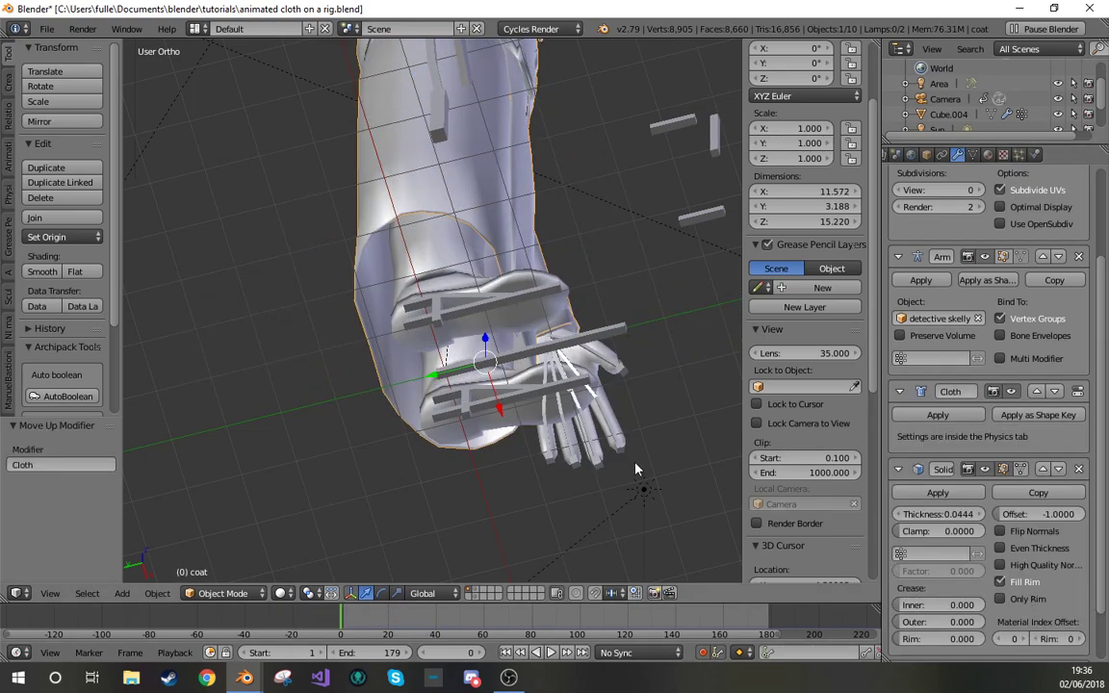
- Move Cloth above Solidify and re-simulate with Quality Steps set to 9
left_click(564, 654)
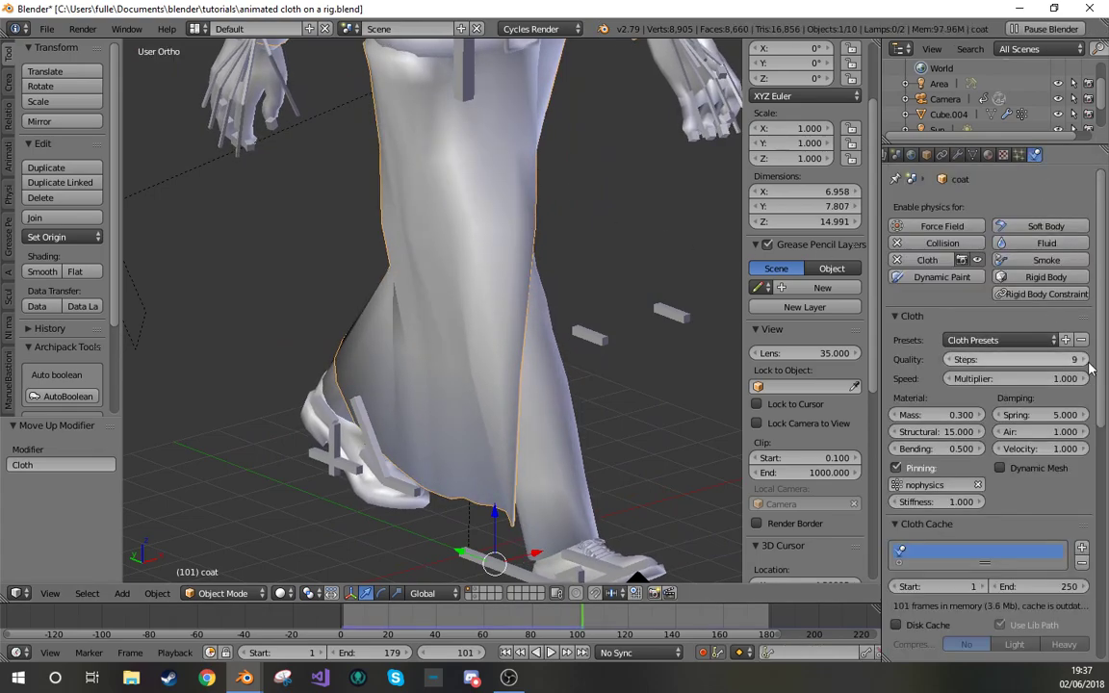
left_click(566, 652)
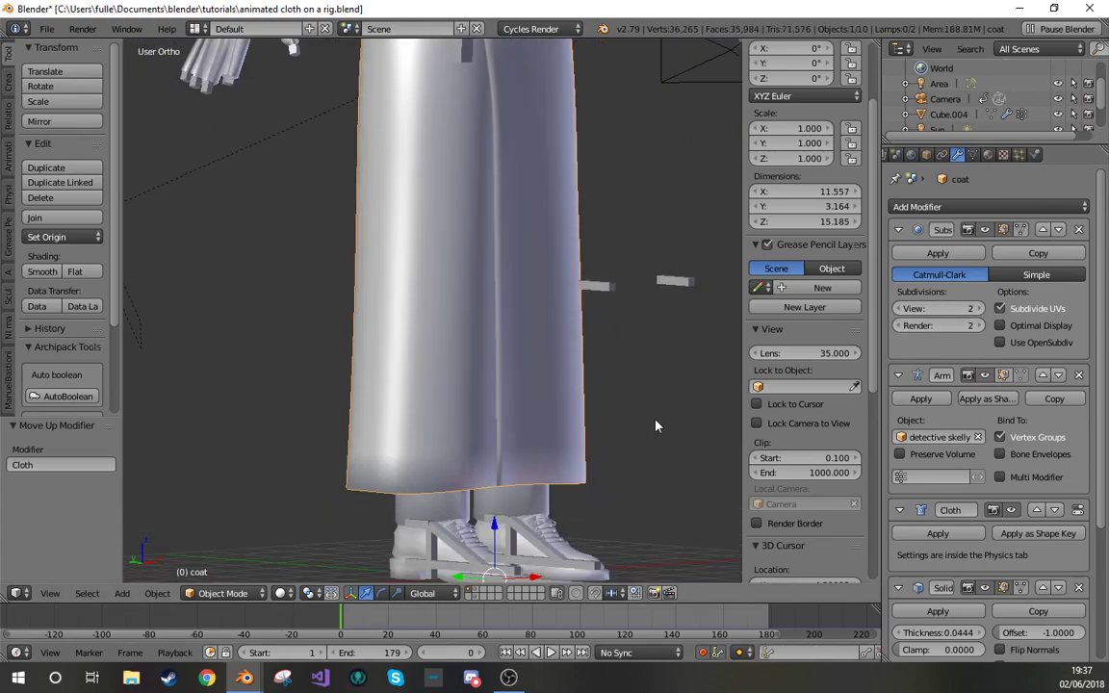
- Set the coat's Subdivision Surface view level to 1 and play through the re-simulated cloth
left_click(562, 651)
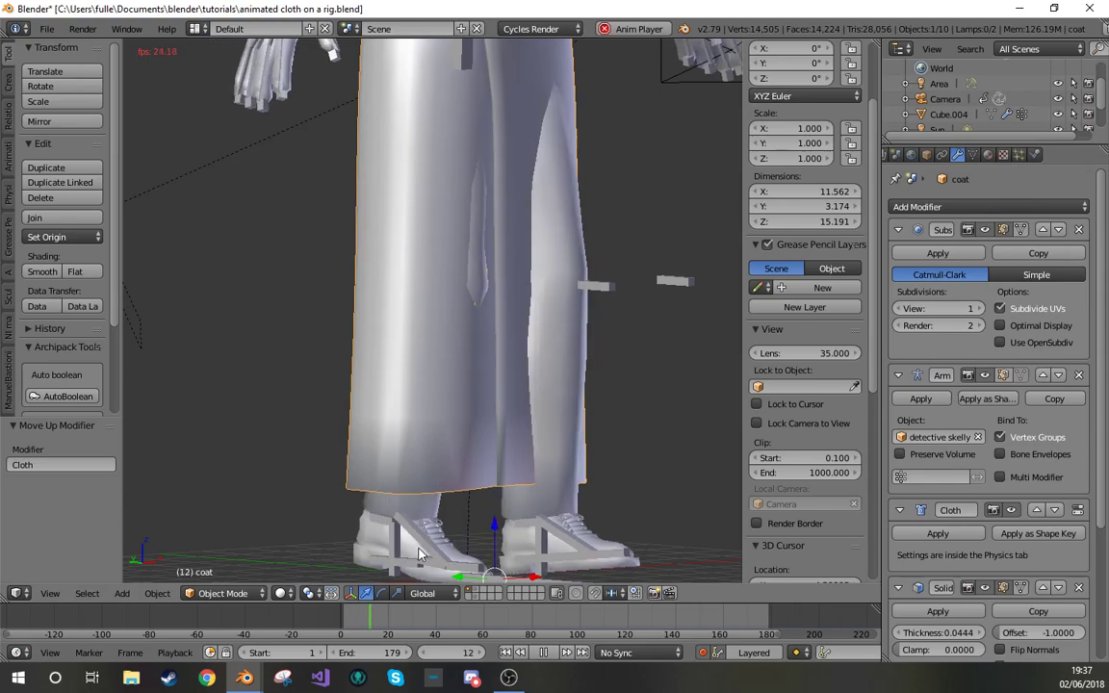
left_click(522, 653)
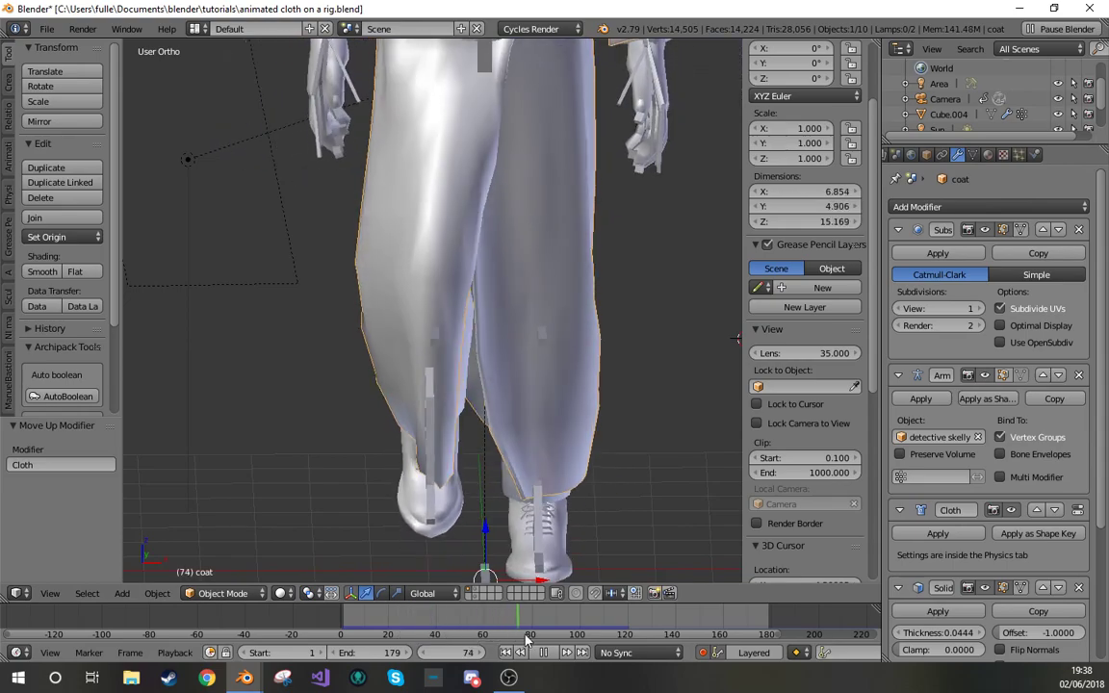
left_click(526, 653)
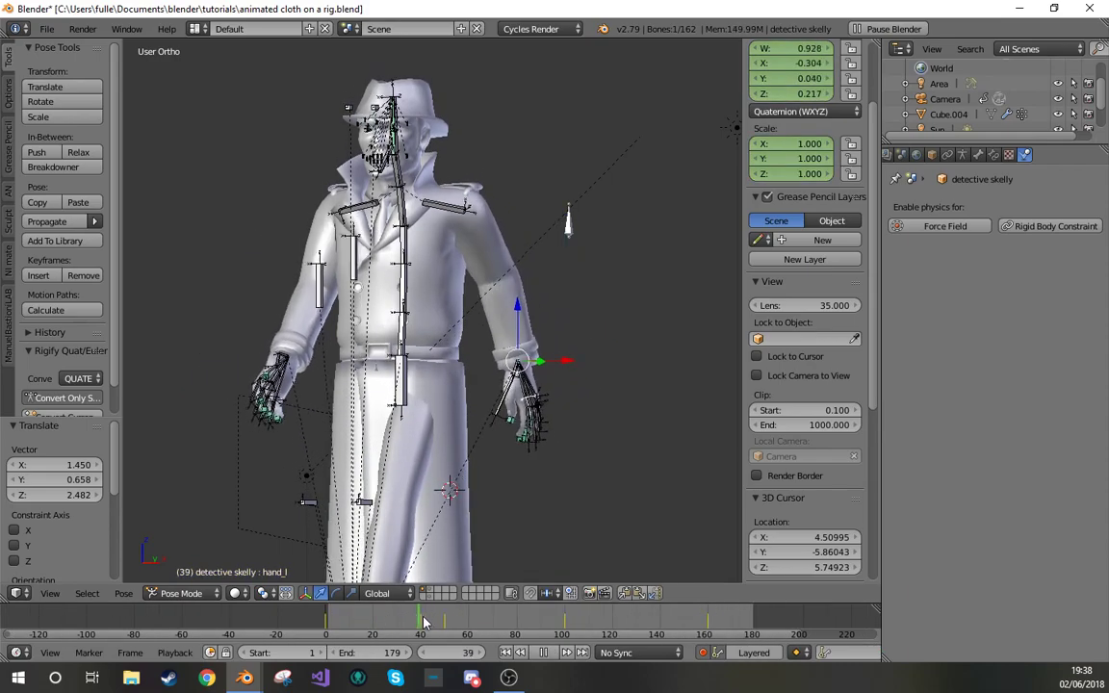
- Grab the detective skeleton's hand bone in Pose Mode and move it to a new position
left_click_drag(420, 620, 436, 620)
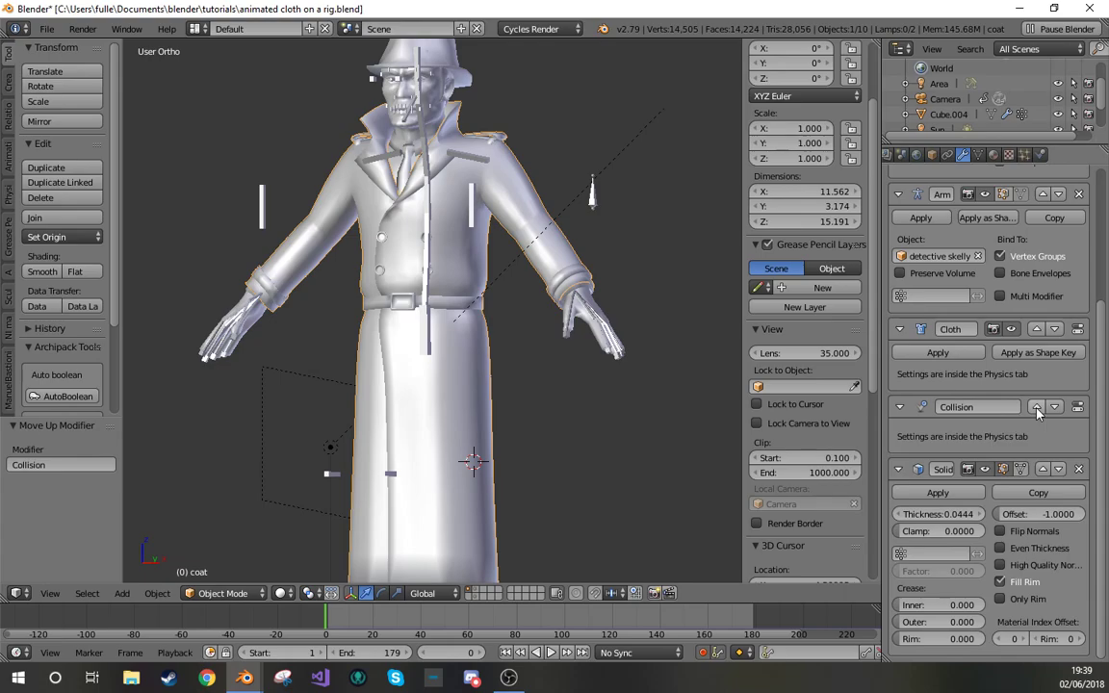
mouse_move(1036, 408)
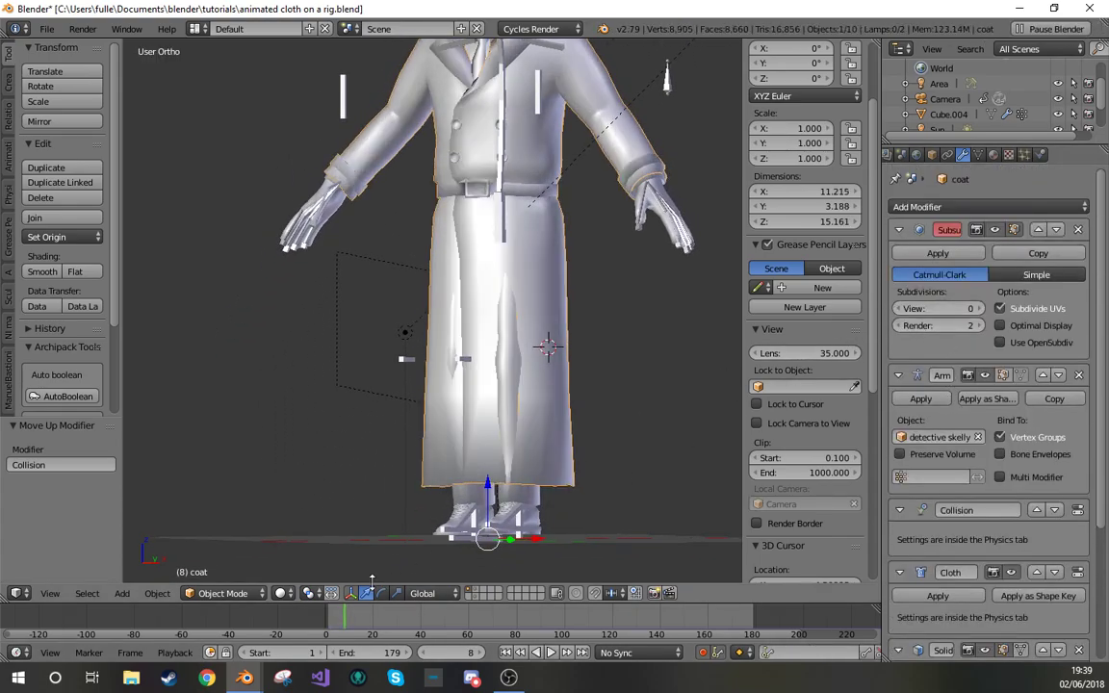
- Play the coat simulation from the start with Collision now listed above Cloth
left_click(547, 653)
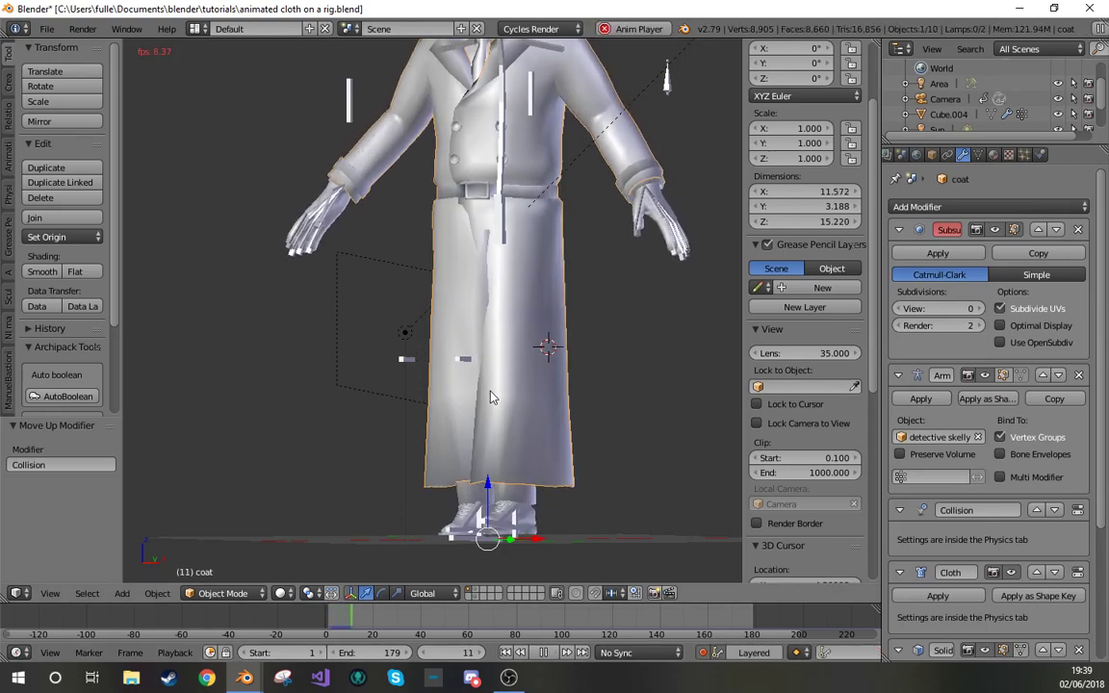